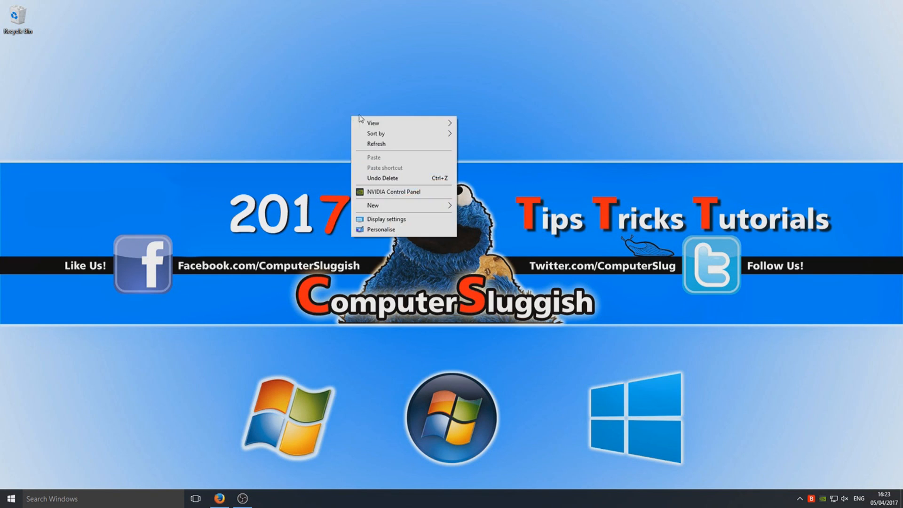
mouse_move(373, 205)
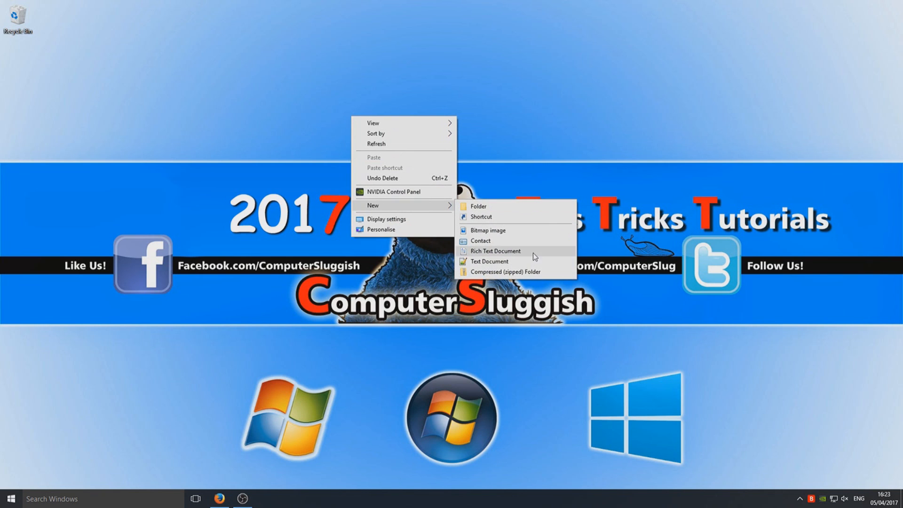
- Create a new text document on the desktop and open it in Notepad
click(489, 261)
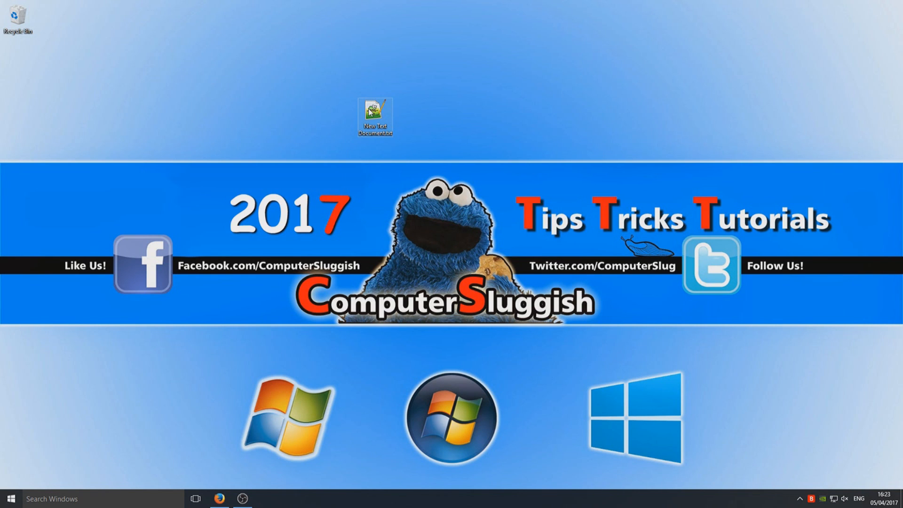
right_click(375, 117)
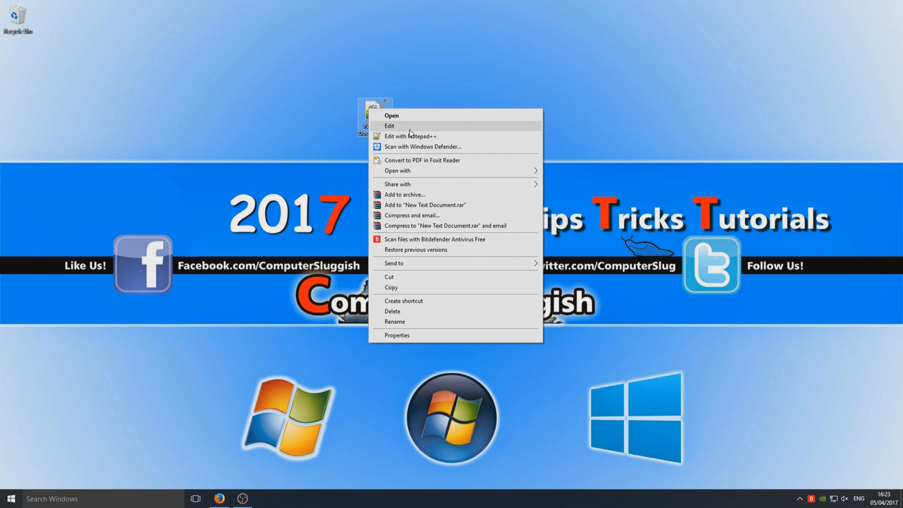
click(389, 125)
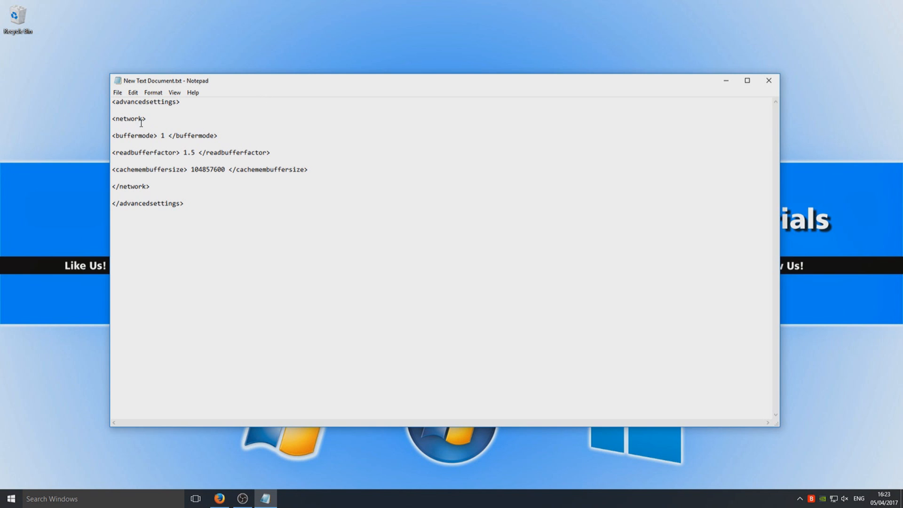
- Save the Notepad document to the desktop as advancedsettings.xml with All Files type
click(117, 92)
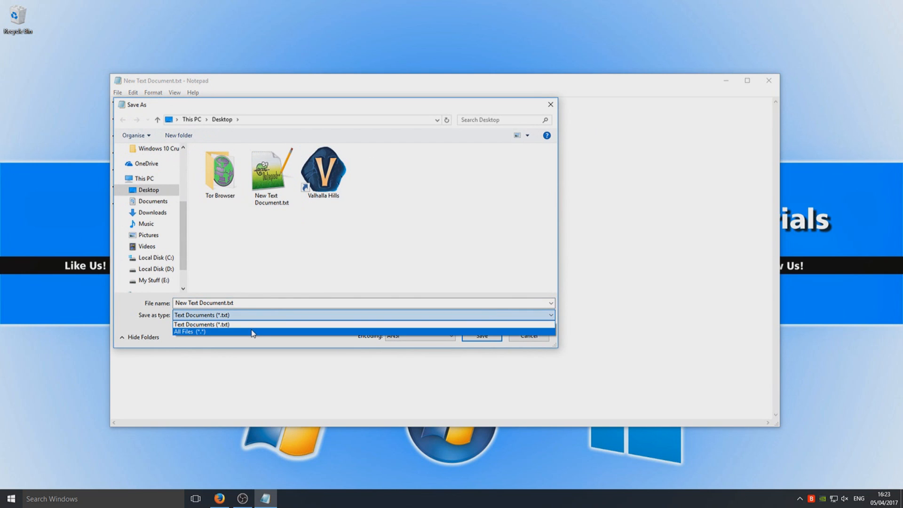
click(190, 332)
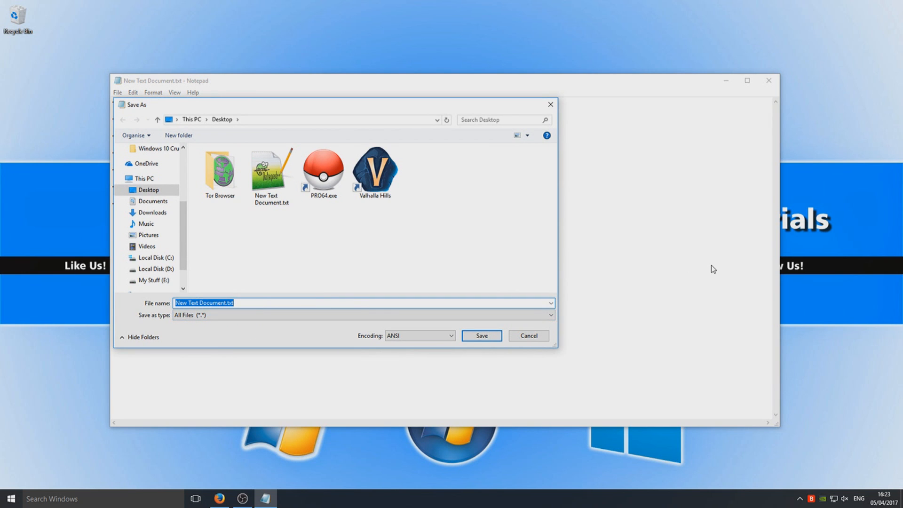
mouse_move(605, 240)
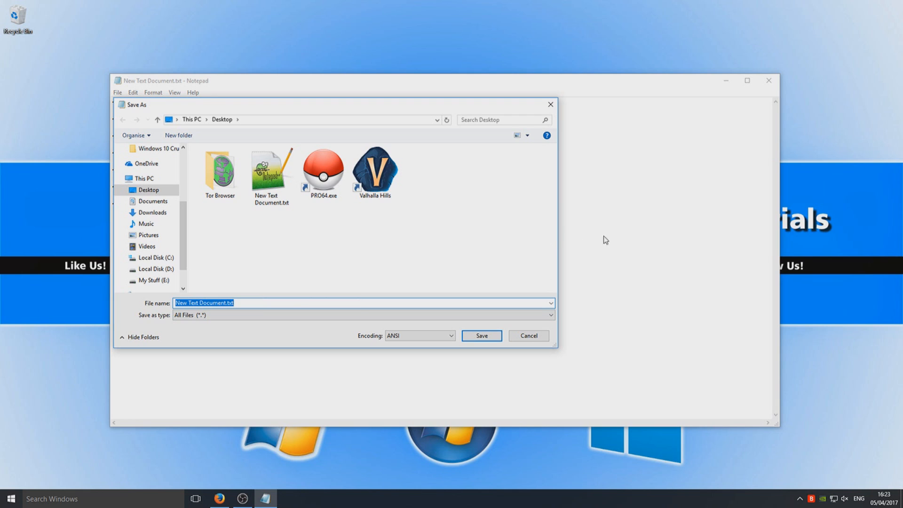
mouse_move(698, 310)
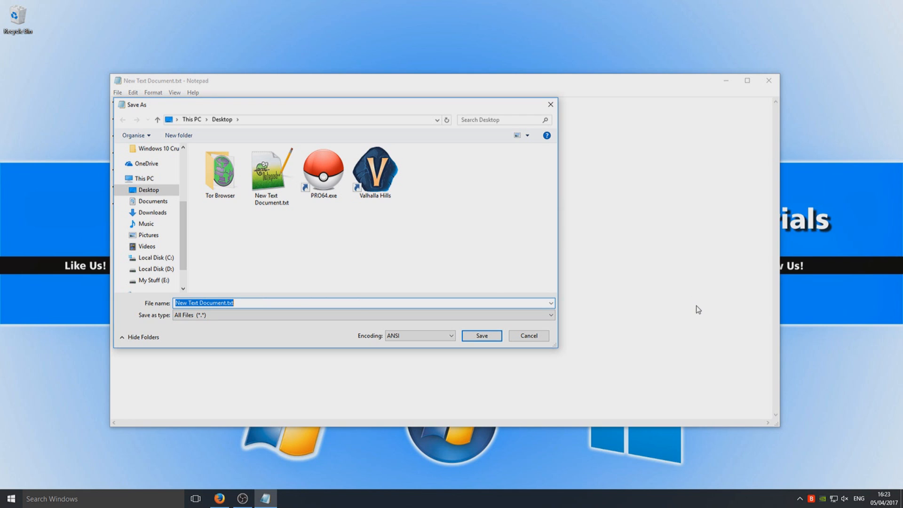
text(adva)
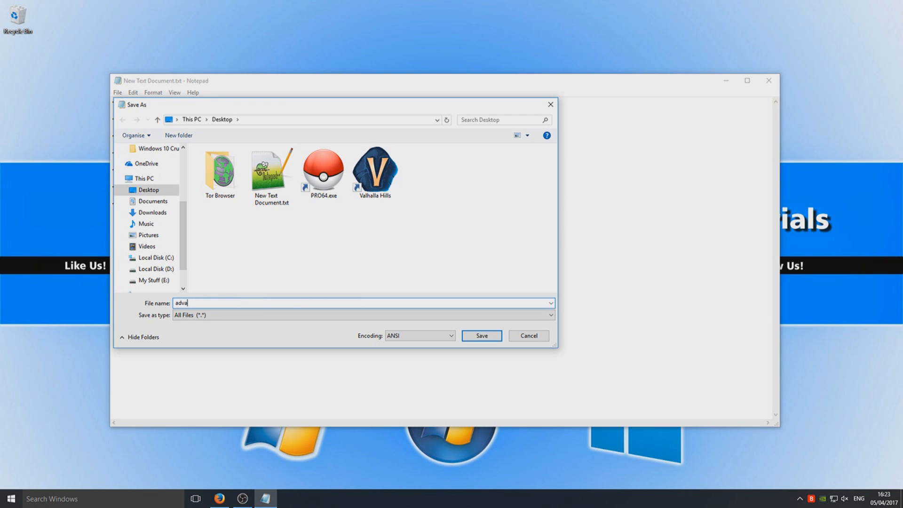
text(nced)
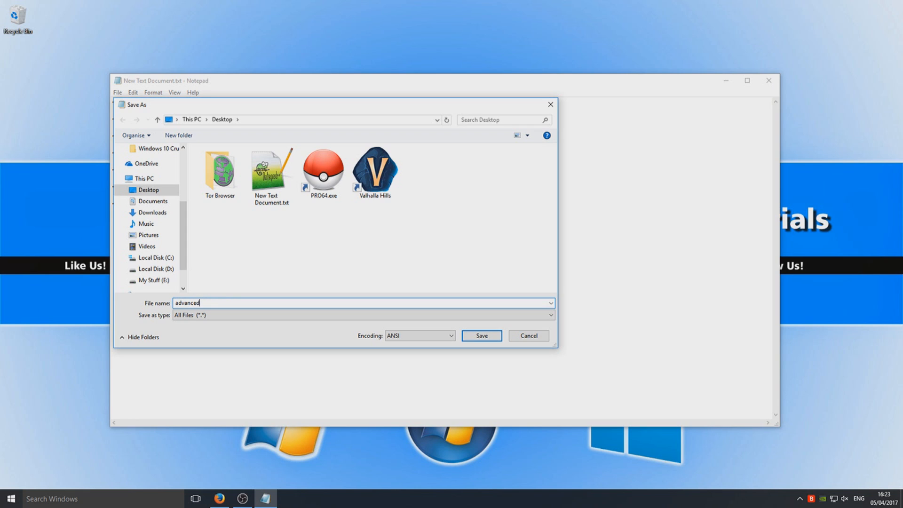
text(settings)
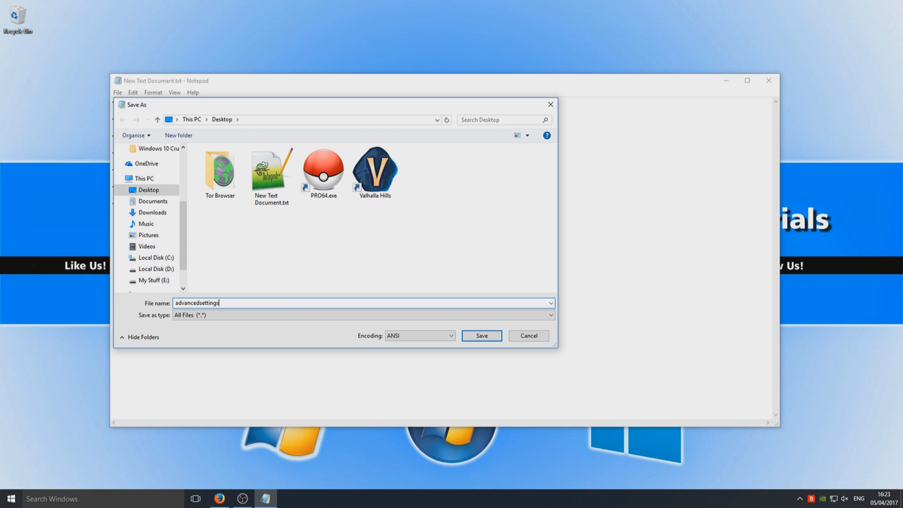
text(.xml)
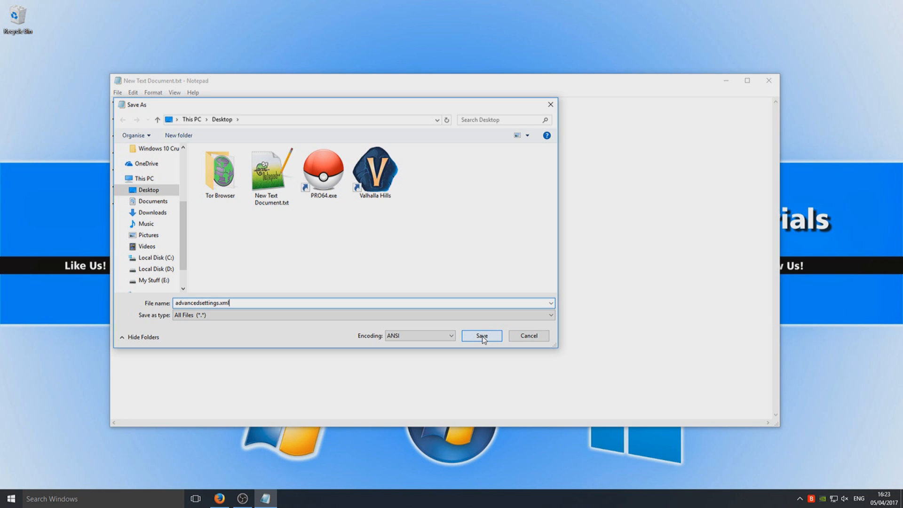
click(482, 336)
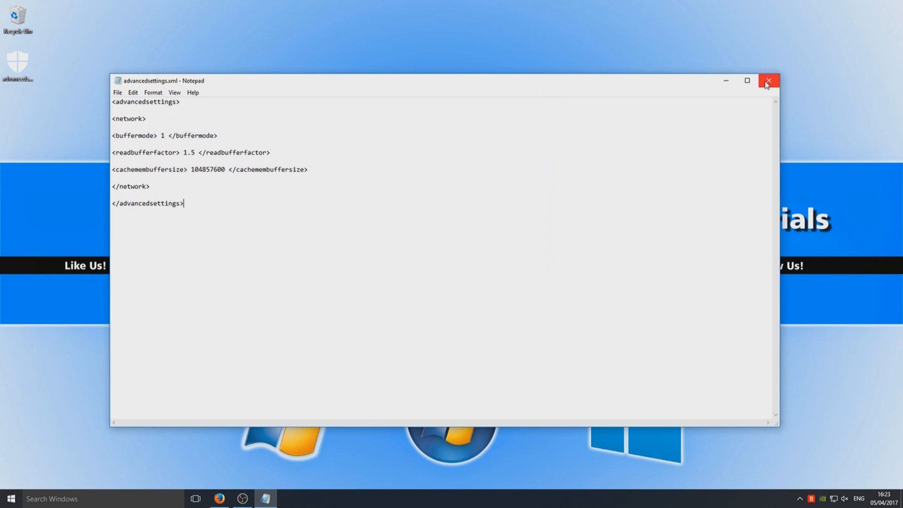
- Close Notepad and bring up the advancedsettings.xml icon's context menu
click(768, 81)
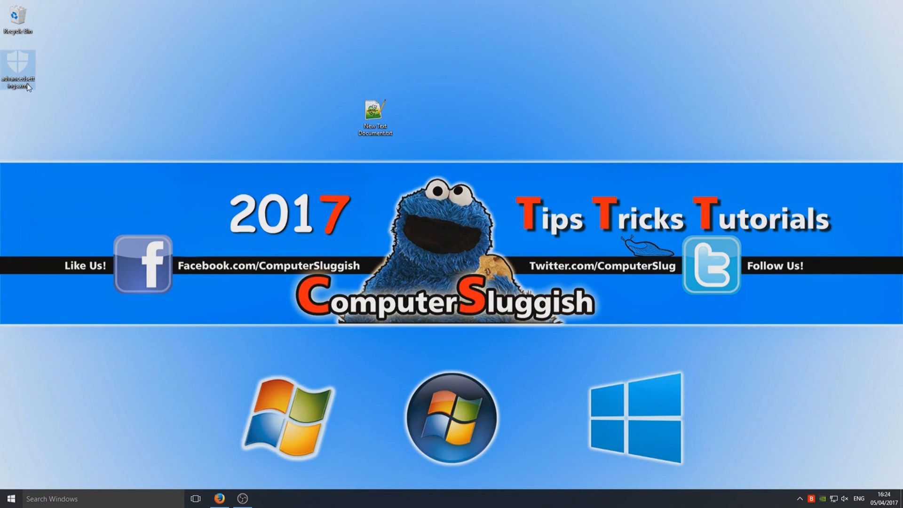
right_click(17, 72)
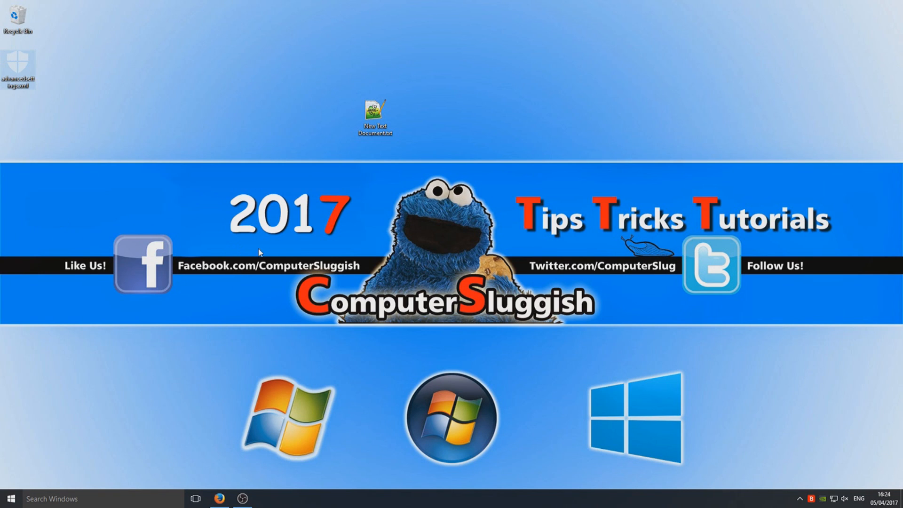
mouse_move(294, 257)
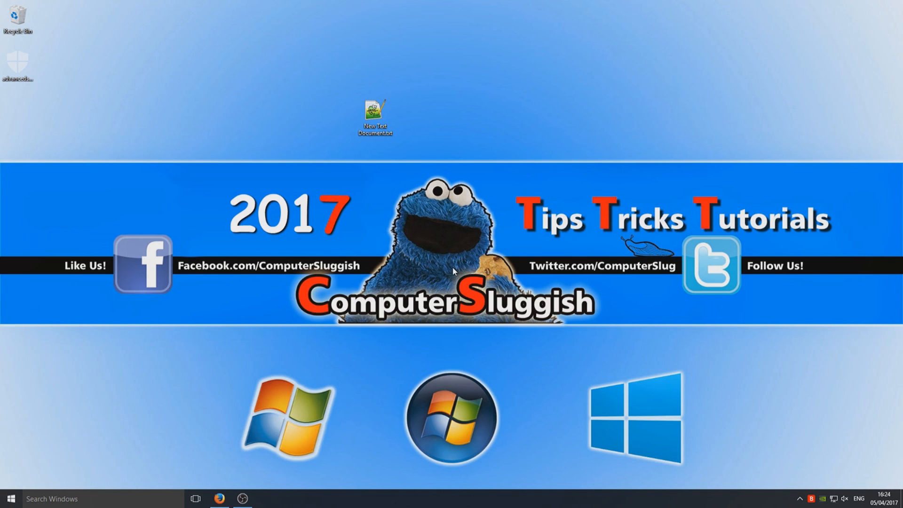
- Open File Explorer and browse to C:\Users\ComputerSluggish
click(265, 499)
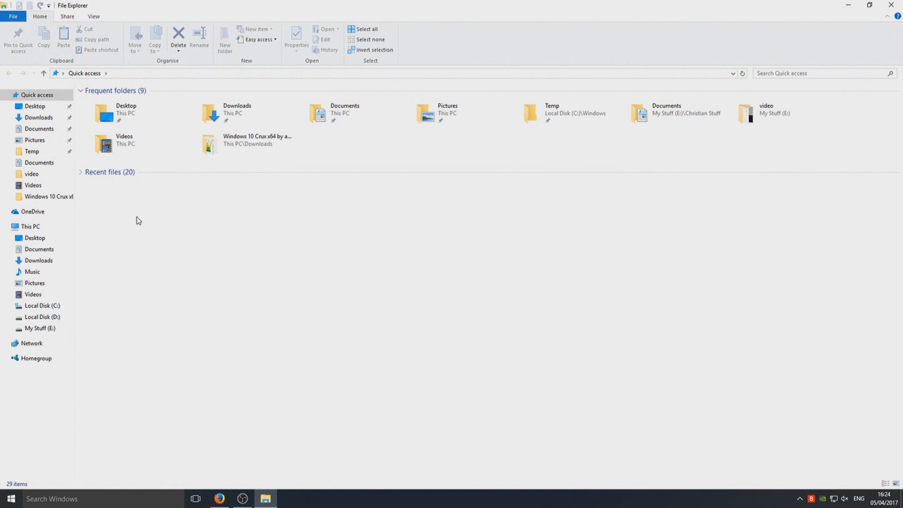
mouse_move(98, 278)
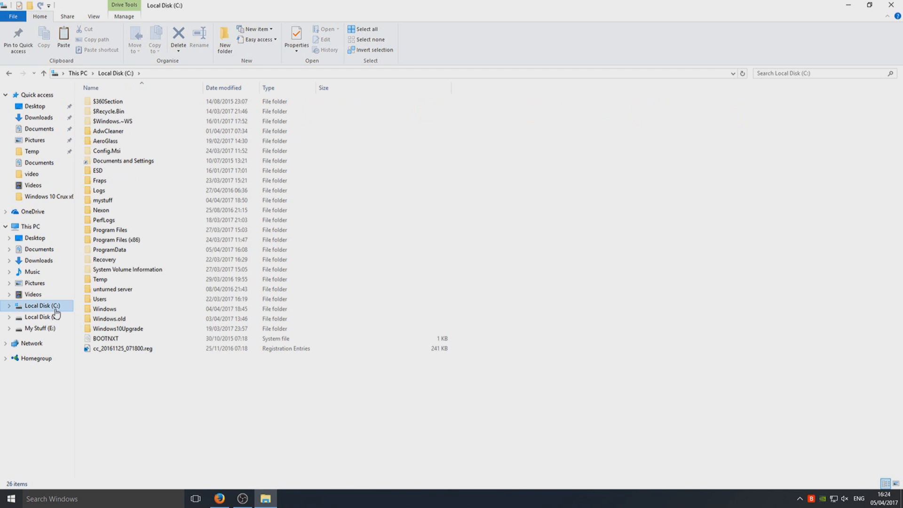
mouse_move(115, 299)
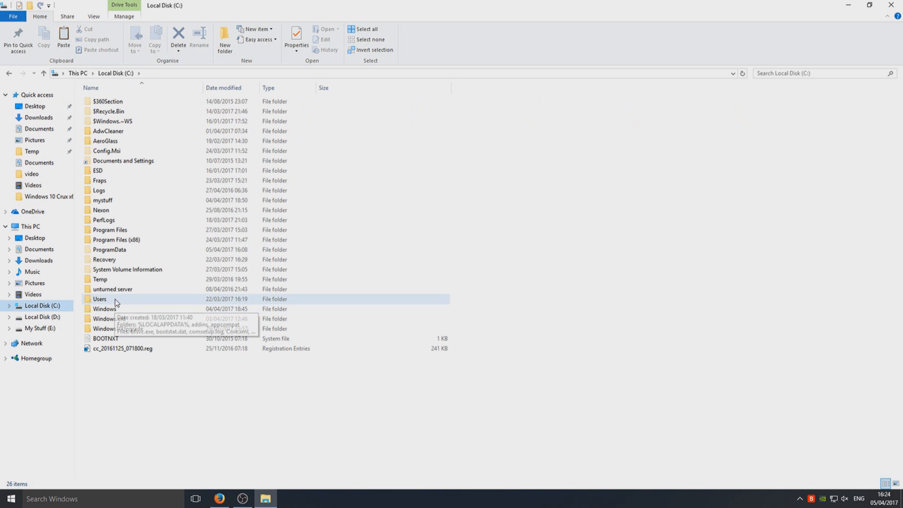
double_click(99, 299)
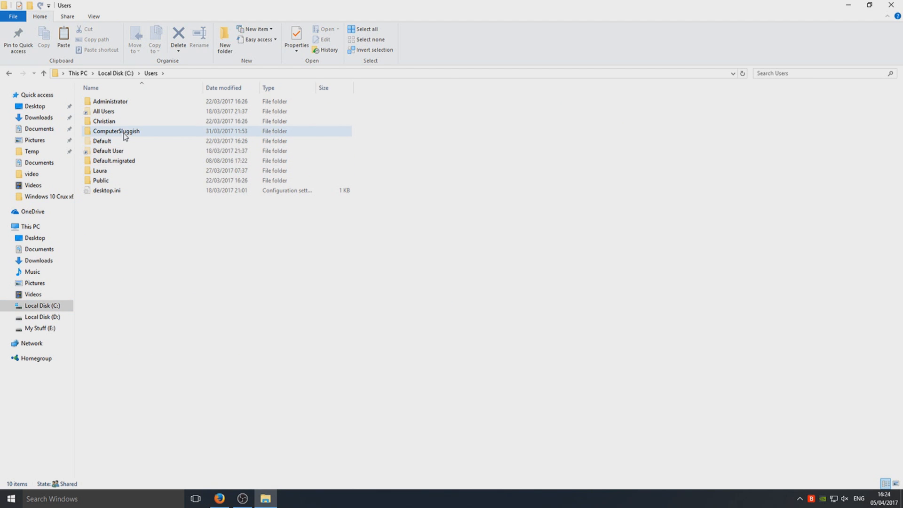
mouse_move(146, 138)
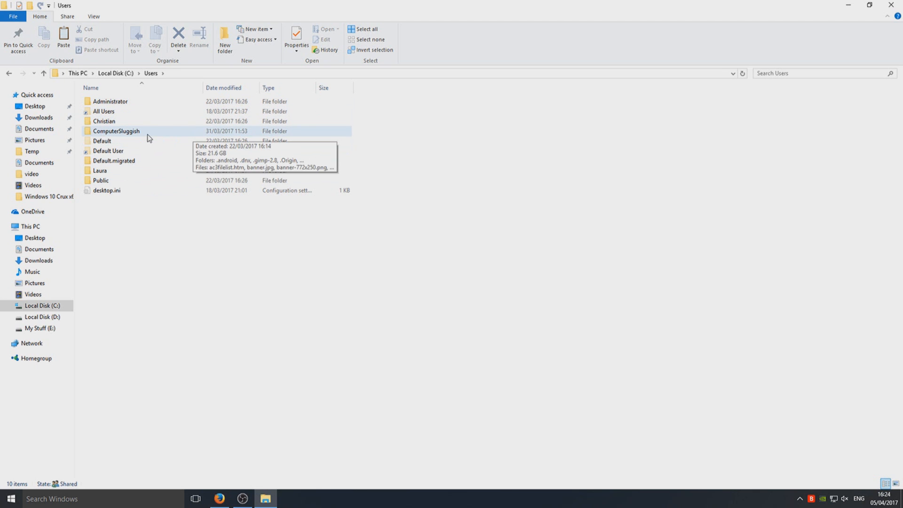
double_click(116, 131)
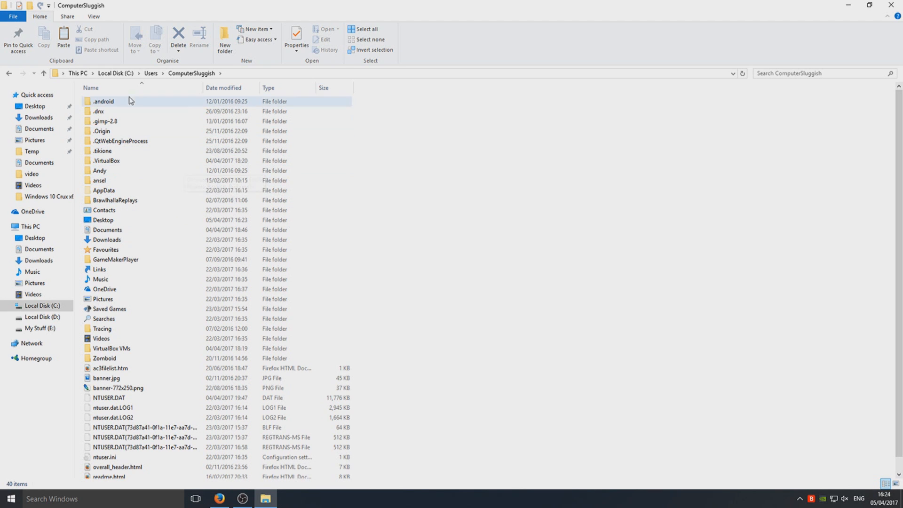
click(13, 15)
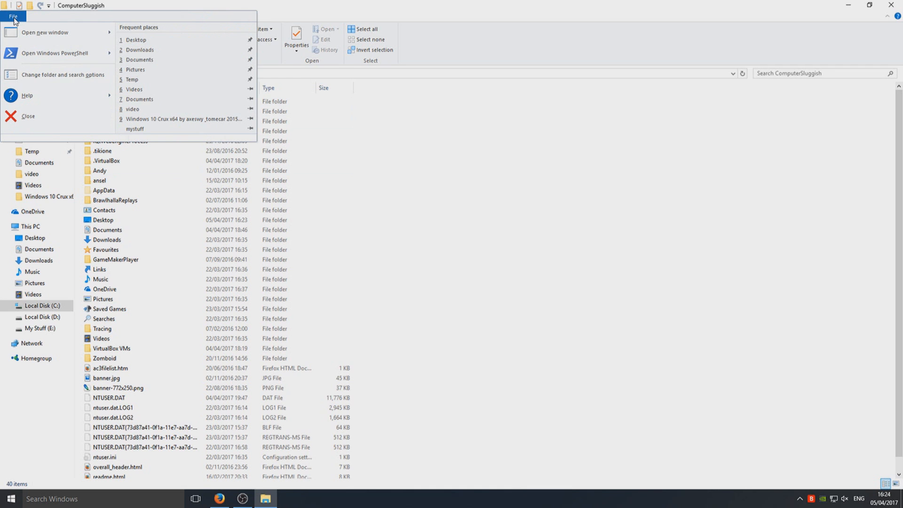
click(63, 74)
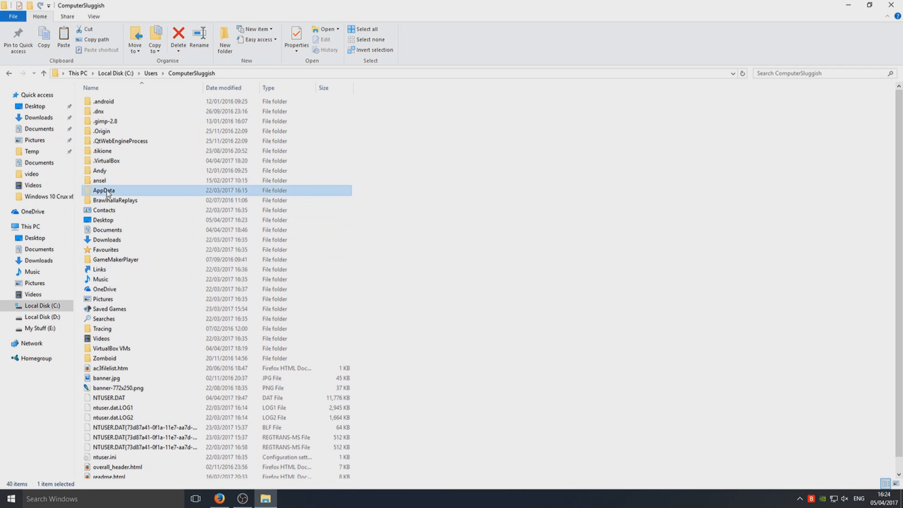
- Navigate into AppData\Roaming\Kodi\userdata
double_click(105, 190)
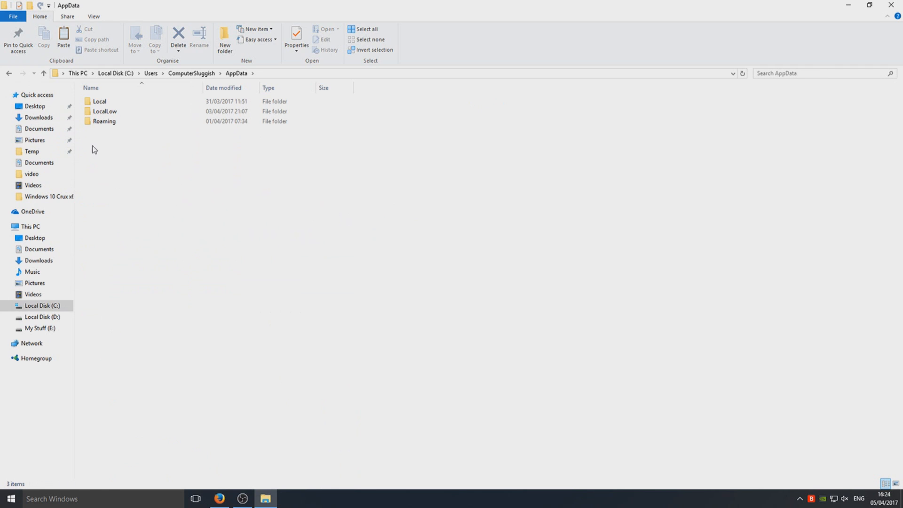
double_click(103, 121)
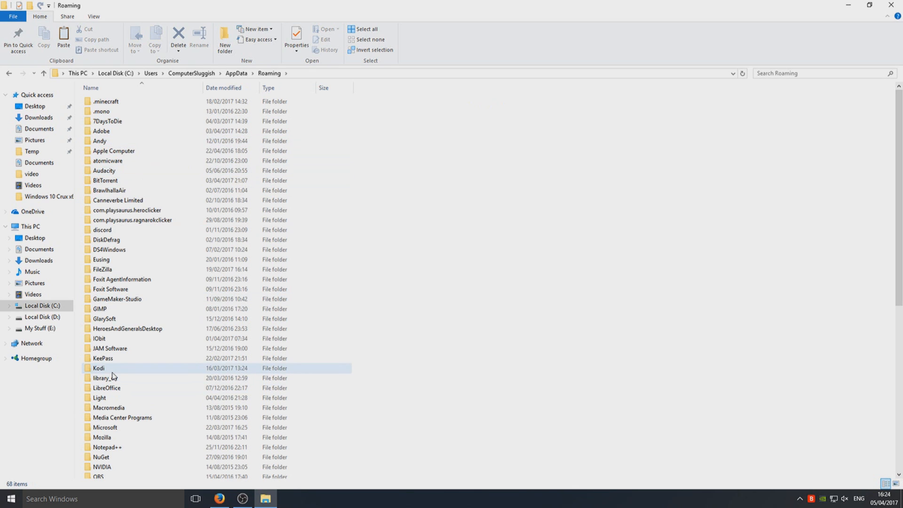
double_click(98, 368)
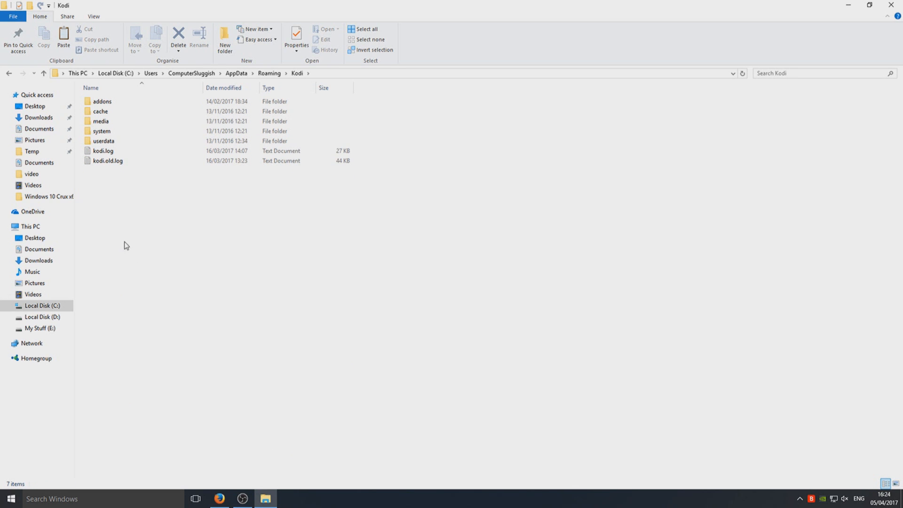
mouse_move(259, 186)
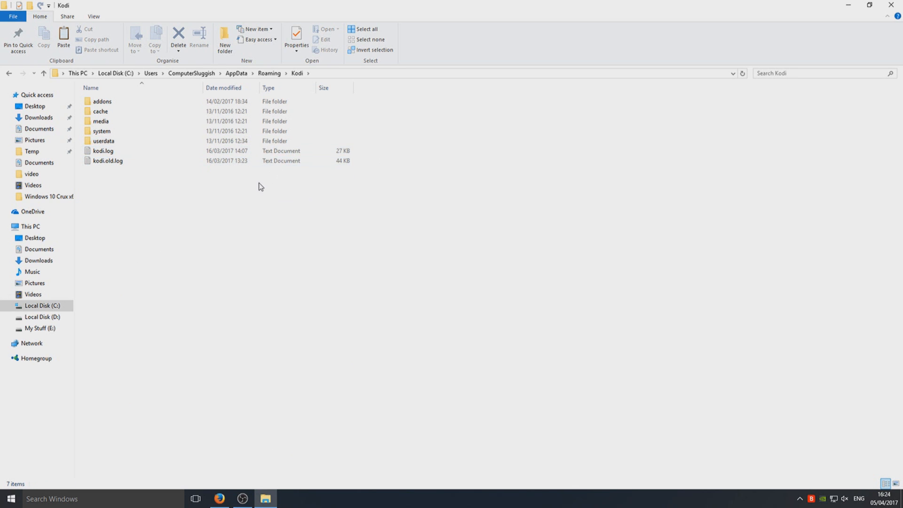
mouse_move(236, 206)
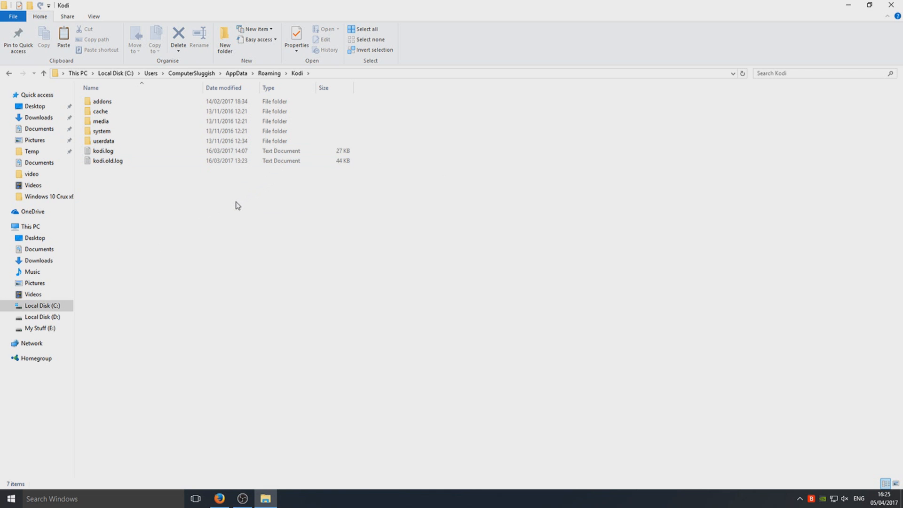
double_click(103, 141)
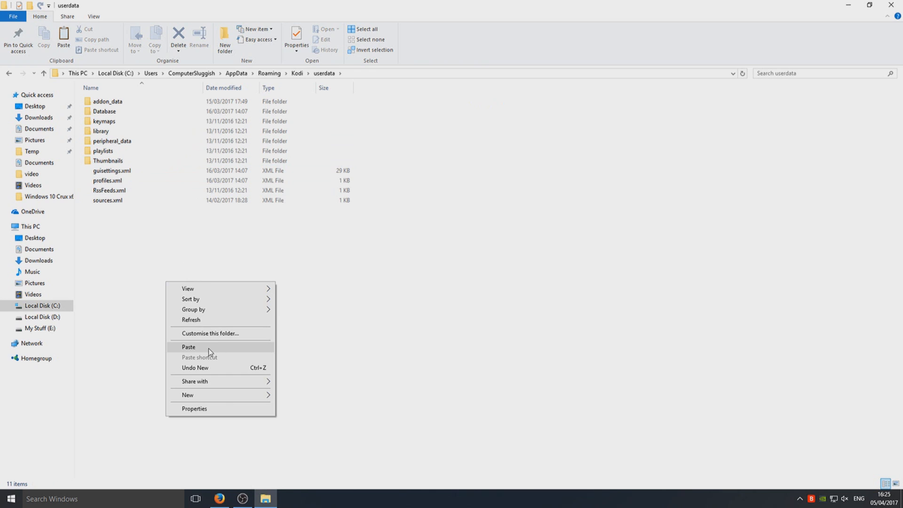
- Paste advancedsettings.xml into the userdata folder
click(188, 347)
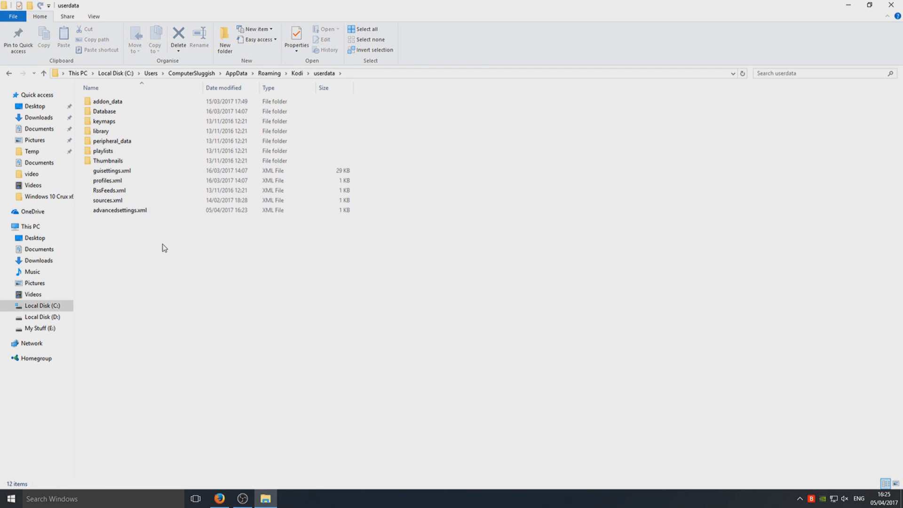
mouse_move(132, 248)
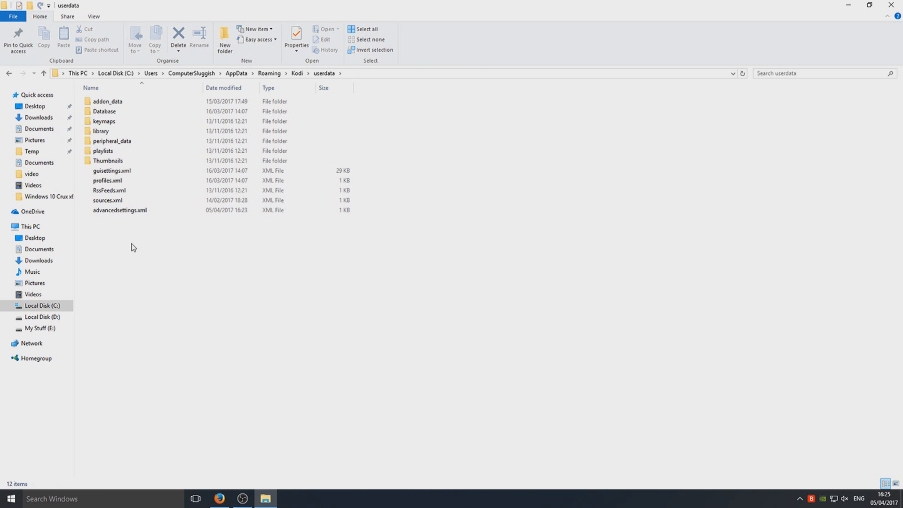
mouse_move(129, 252)
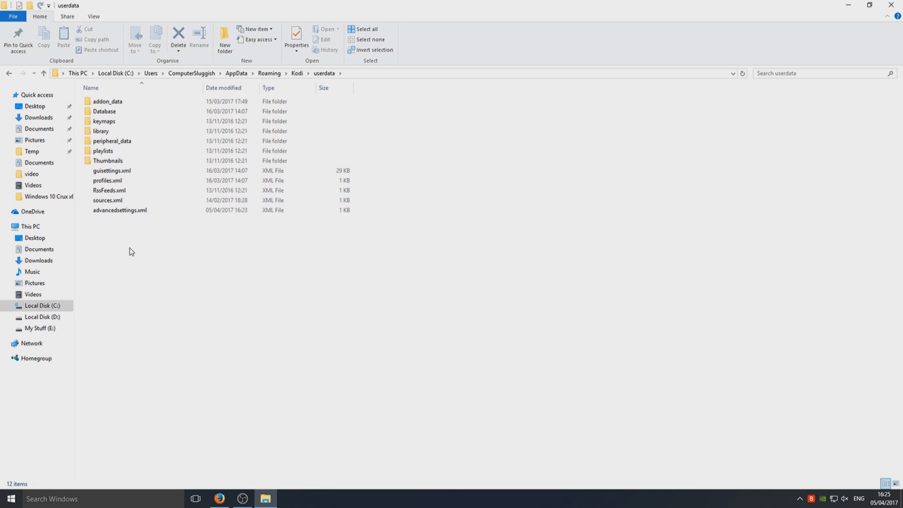
click(112, 170)
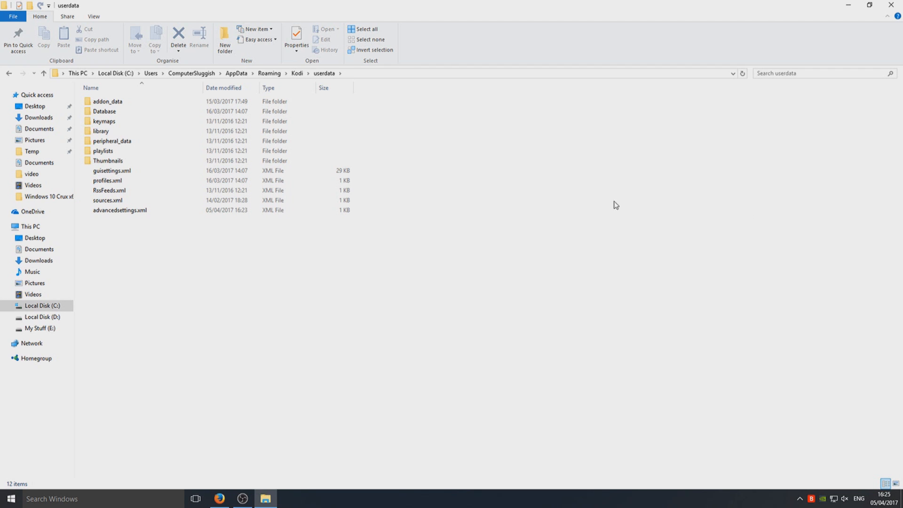
mouse_move(483, 303)
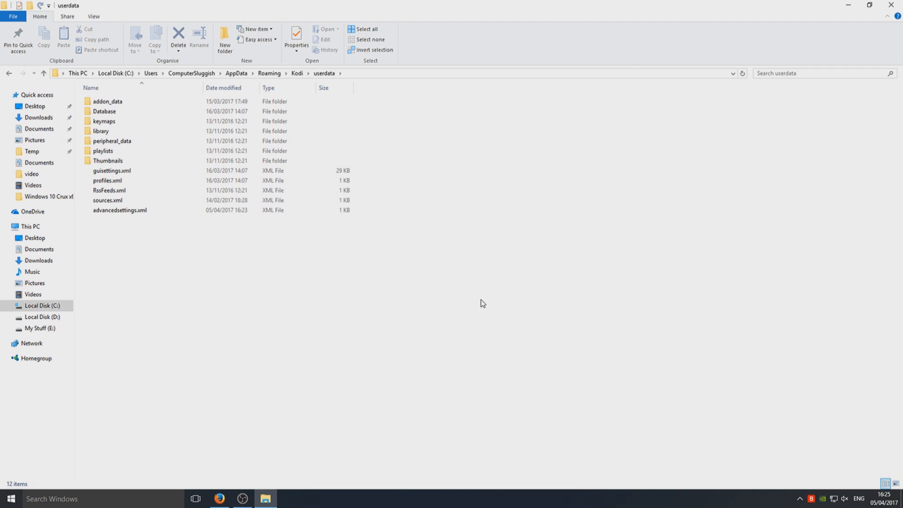